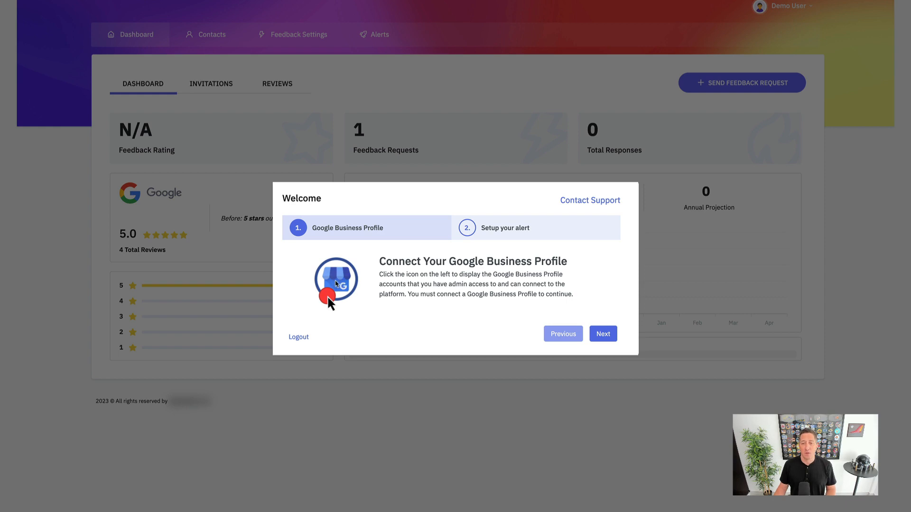
Begin the Google Business Profile connection from the welcome dialog
left_click(335, 282)
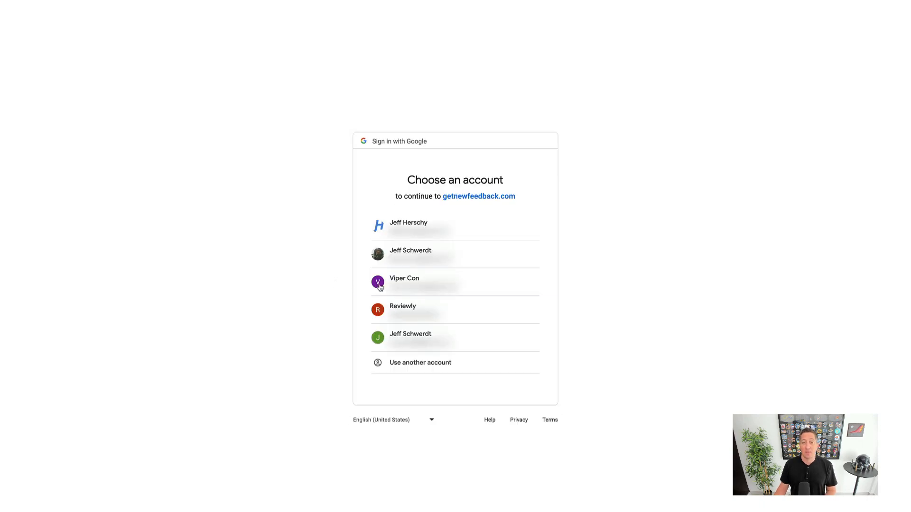
Sign in with the Google account and grant getnewfeedback.com the extra access
left_click(405, 282)
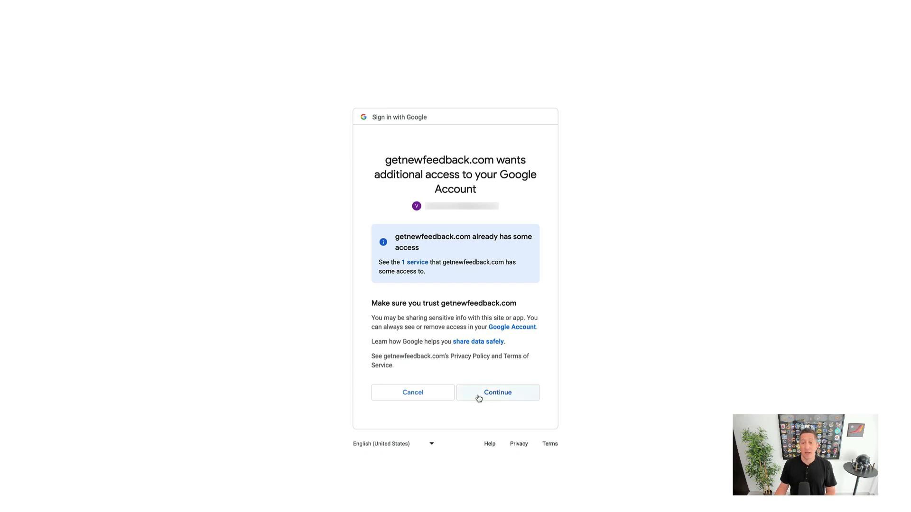
left_click(496, 392)
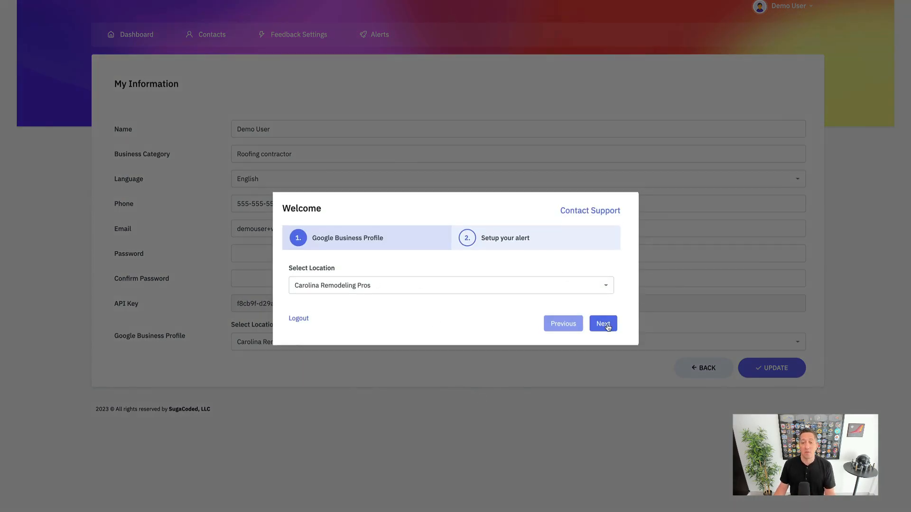
Confirm Carolina Remodeling Pros as the location and finish the alert setup step
left_click(603, 324)
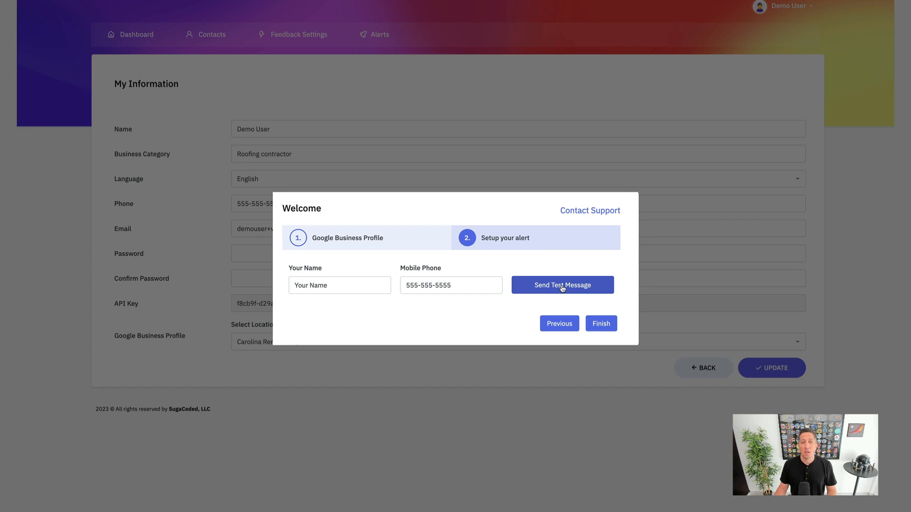
mouse_move(601, 324)
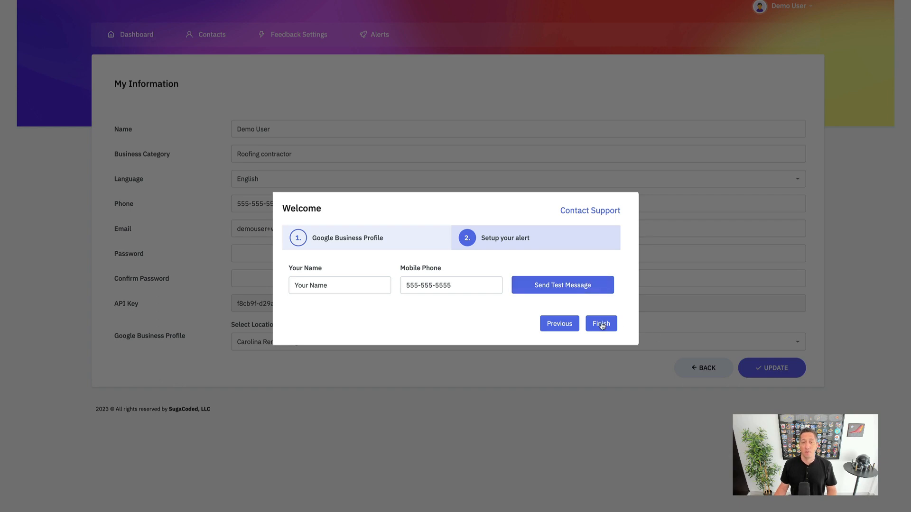
left_click(601, 323)
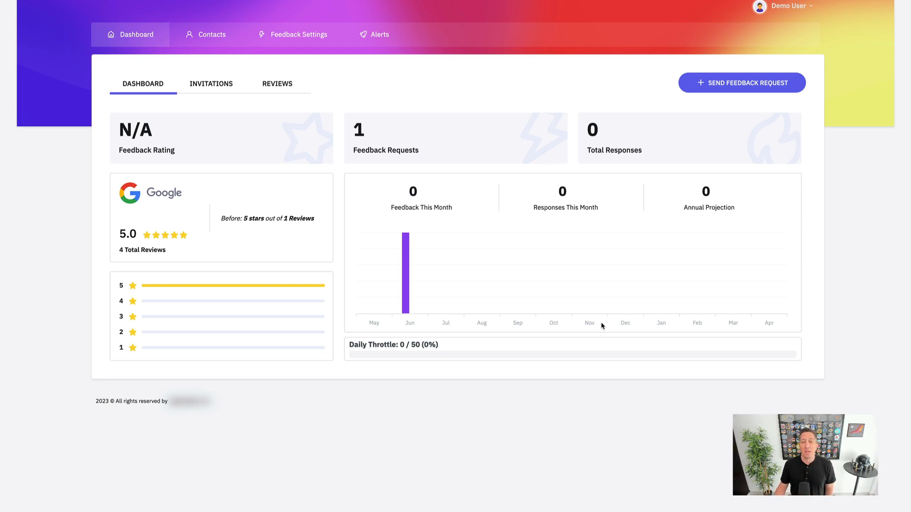
mouse_move(307, 257)
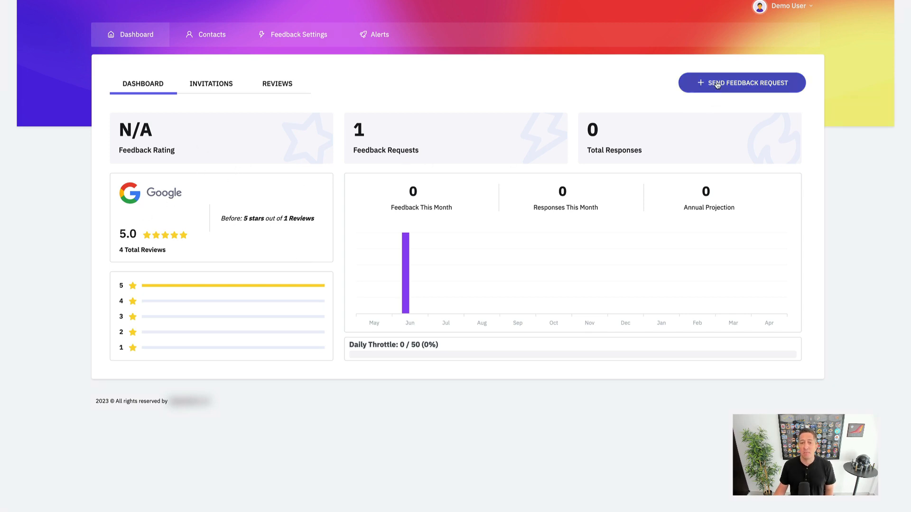
left_click(741, 82)
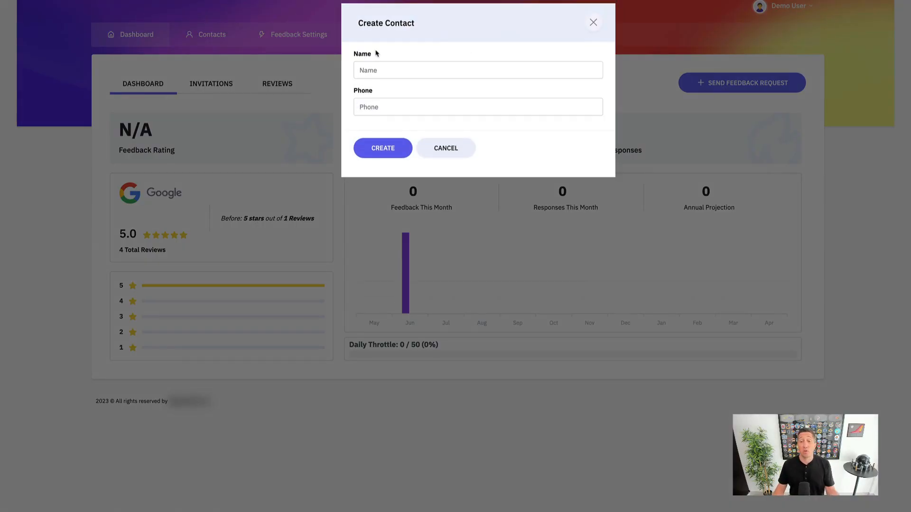
mouse_move(546, 22)
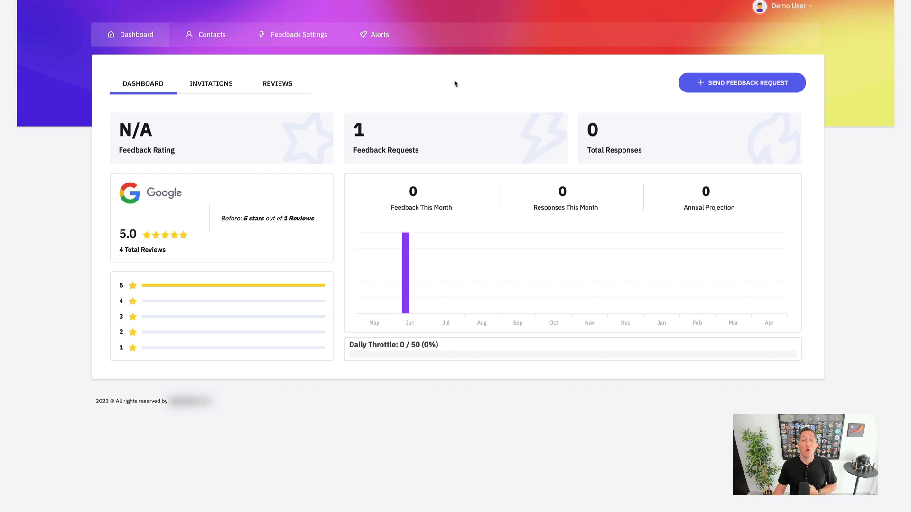
mouse_move(203, 34)
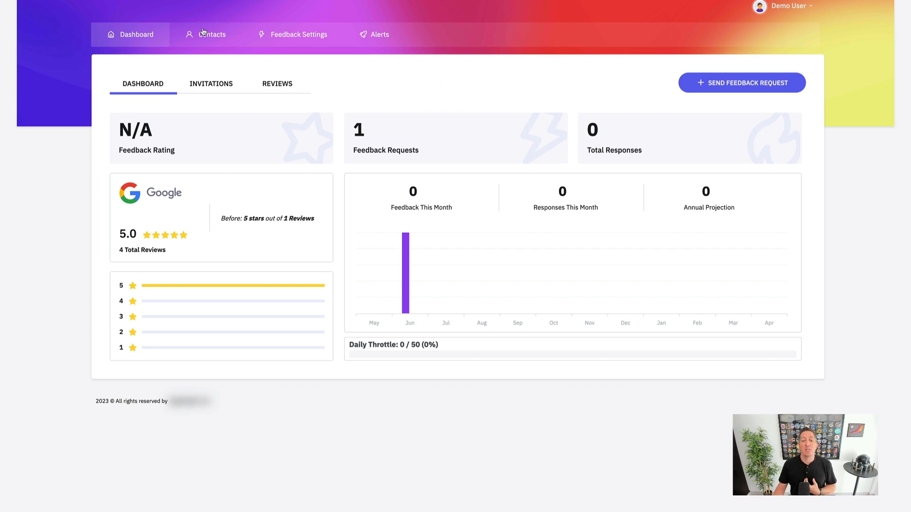
Browse the Contacts list and the Upload CSV import form, then reach the feedback request settings
left_click(211, 34)
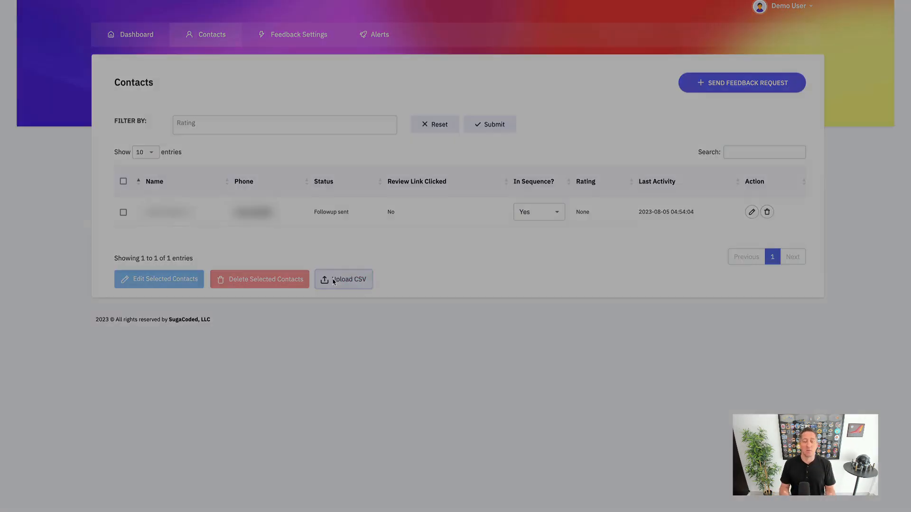
left_click(343, 279)
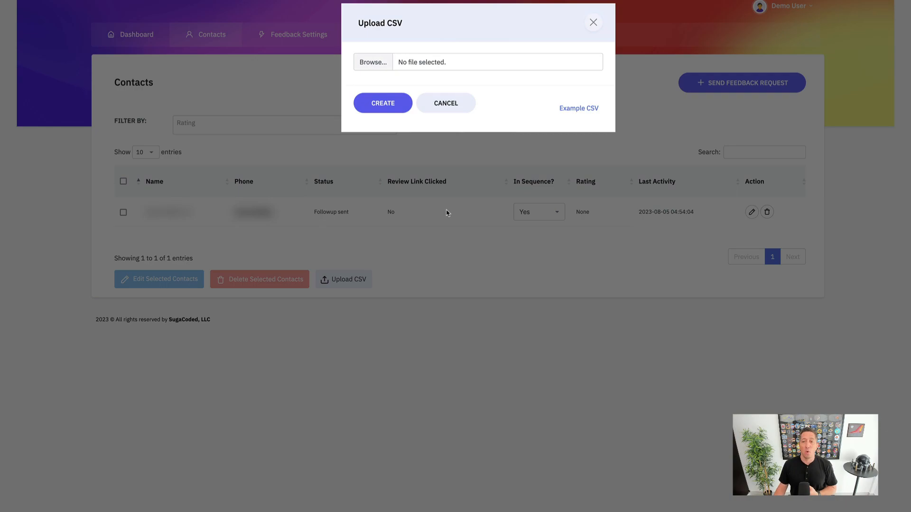
left_click(592, 21)
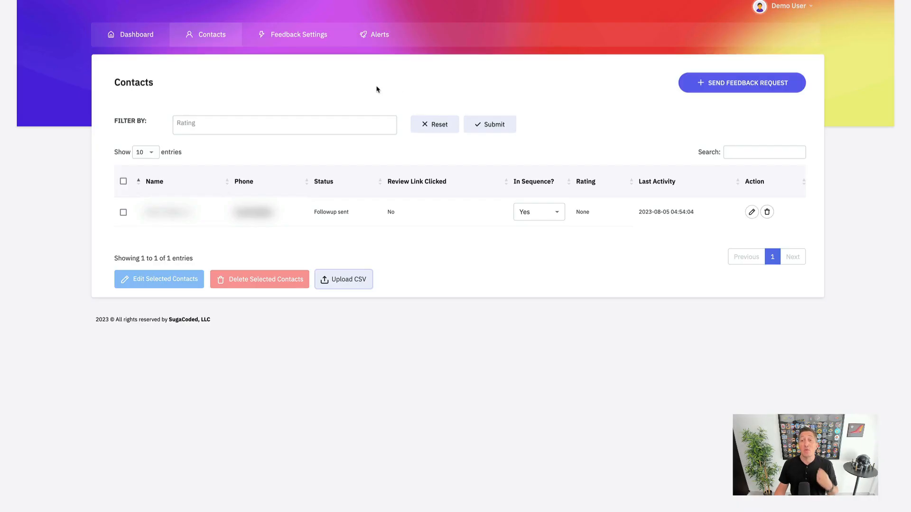
left_click(298, 34)
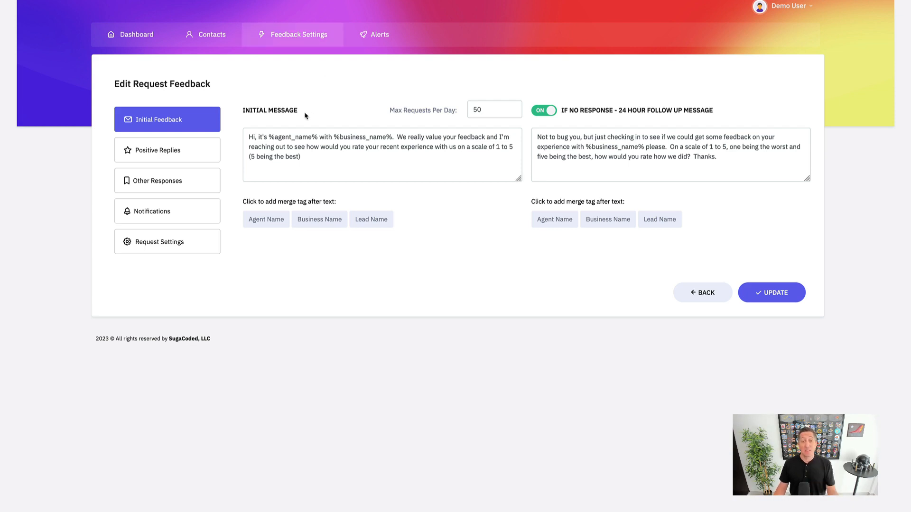
Enable Offer Instant AI Draft for positive replies and review the notification and request timing sections
left_click(157, 149)
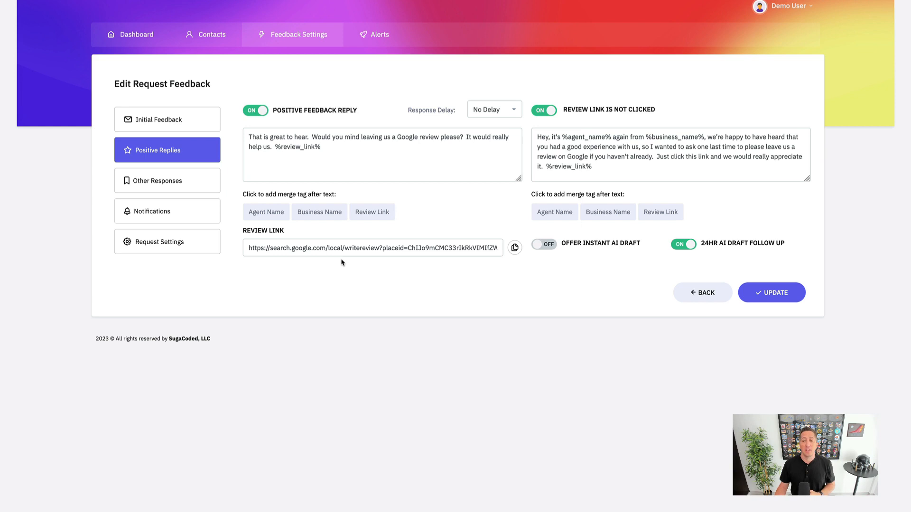
left_click(544, 244)
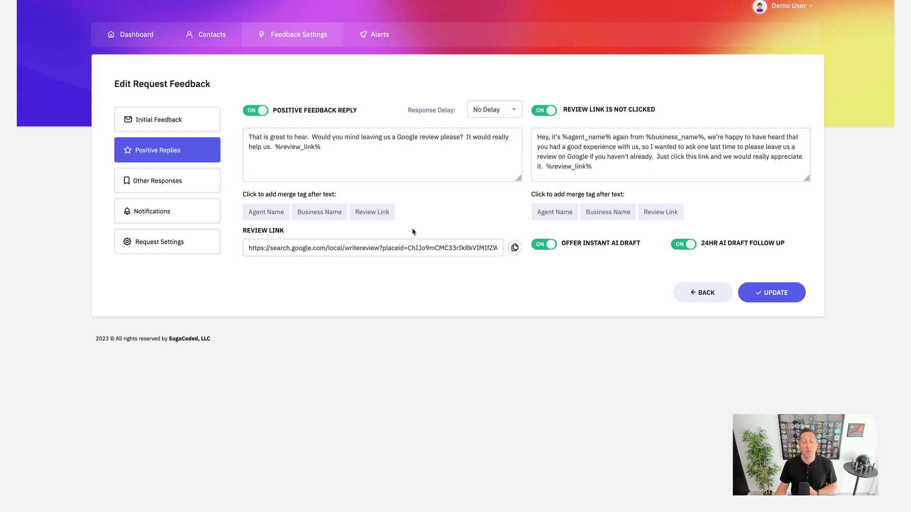
left_click(167, 211)
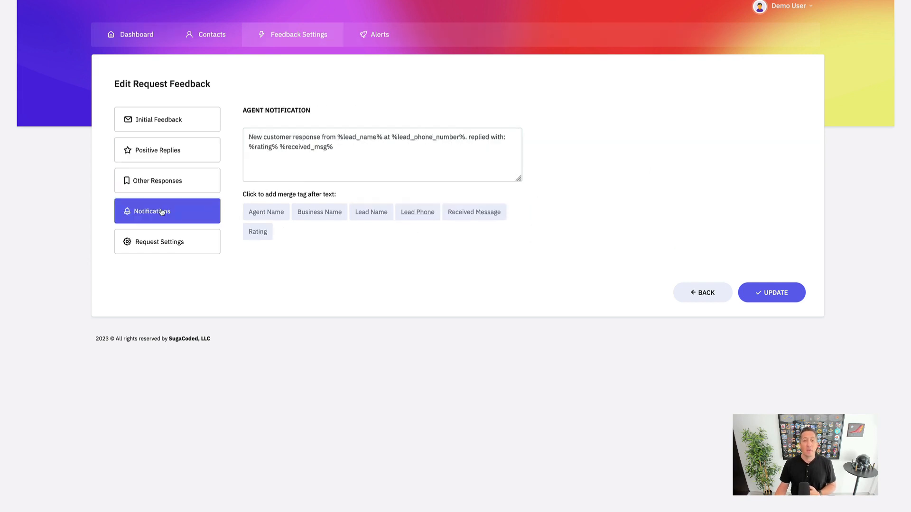
left_click(167, 242)
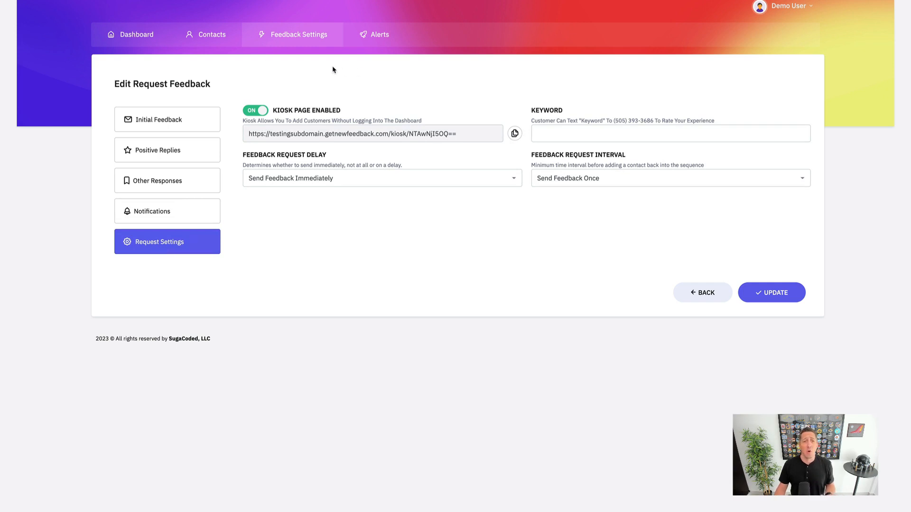
left_click(379, 35)
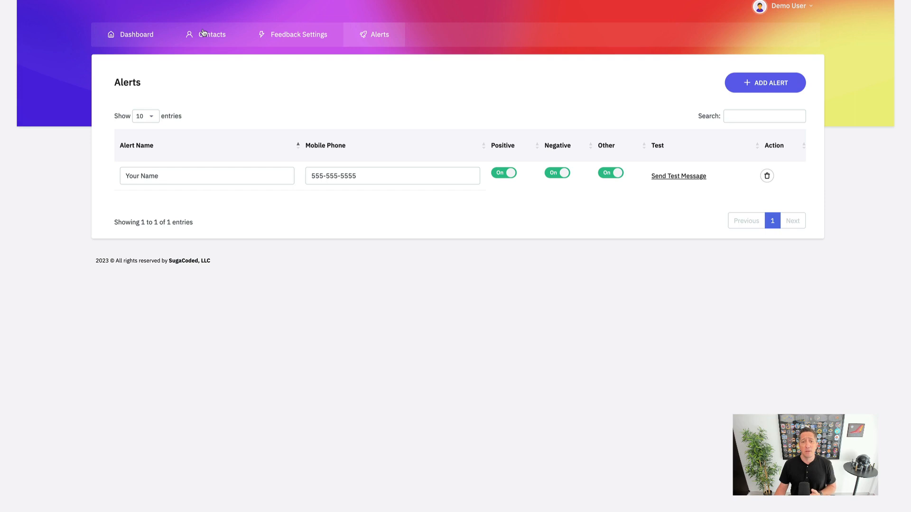
left_click(130, 34)
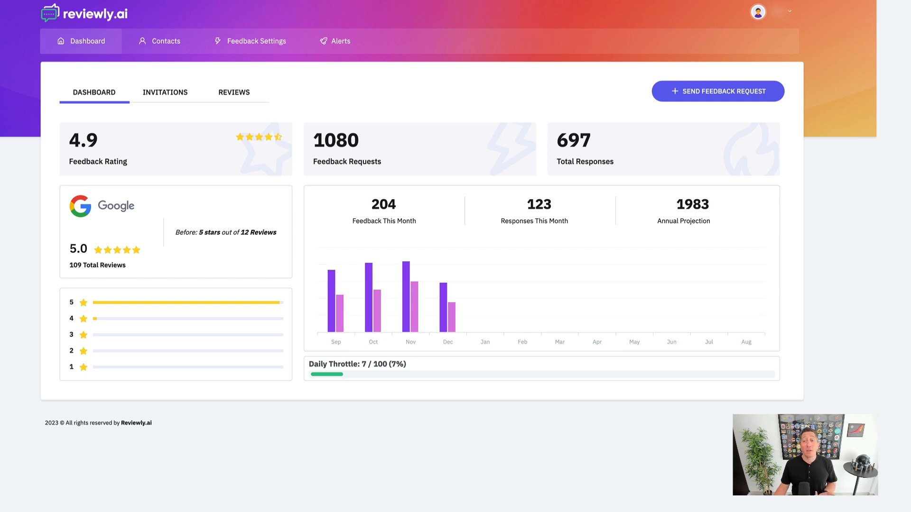
mouse_move(230, 98)
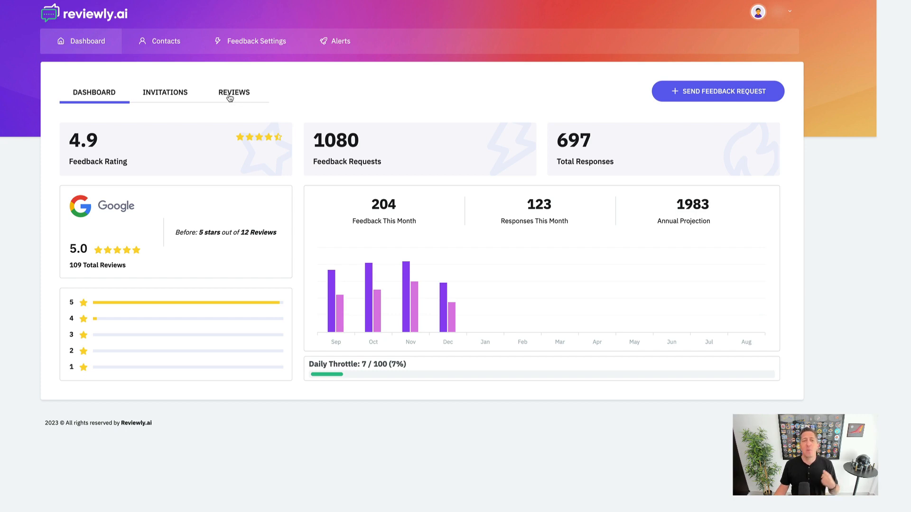
Start an empty Review Reply to the newest five-star review from the Reviews list
left_click(234, 92)
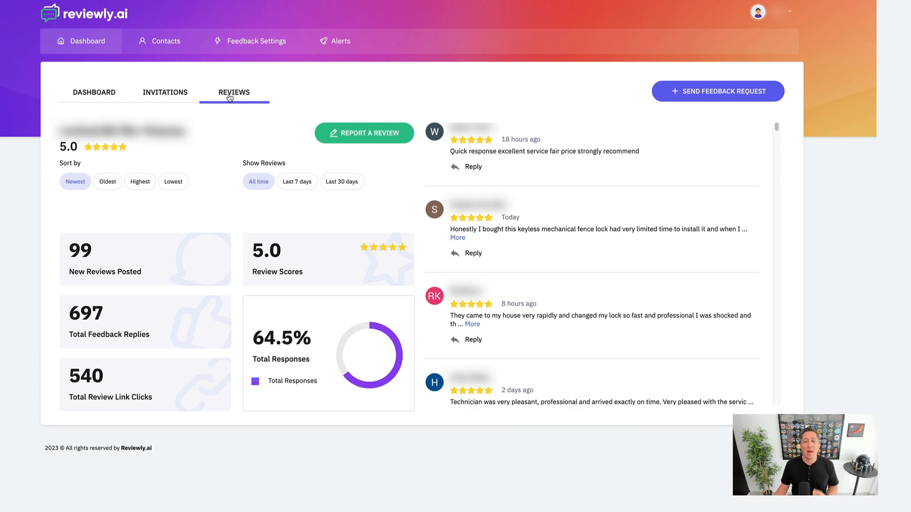
left_click(473, 167)
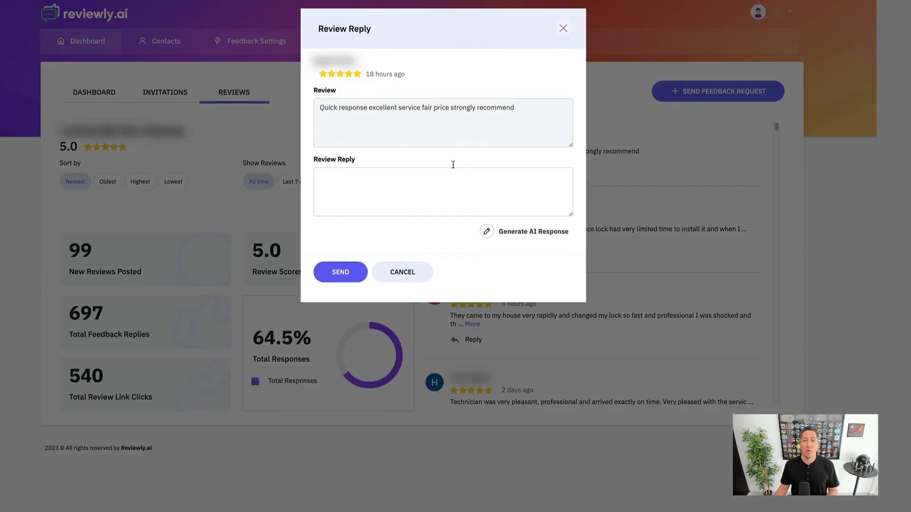